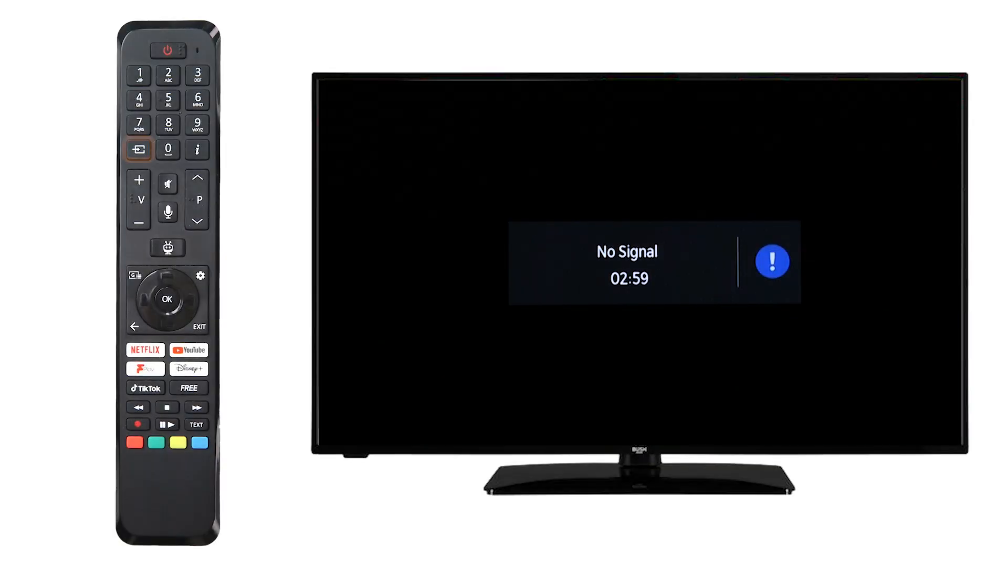
- Set the Bush TV input source to 5 Wireless Display from the Sources list
click(137, 149)
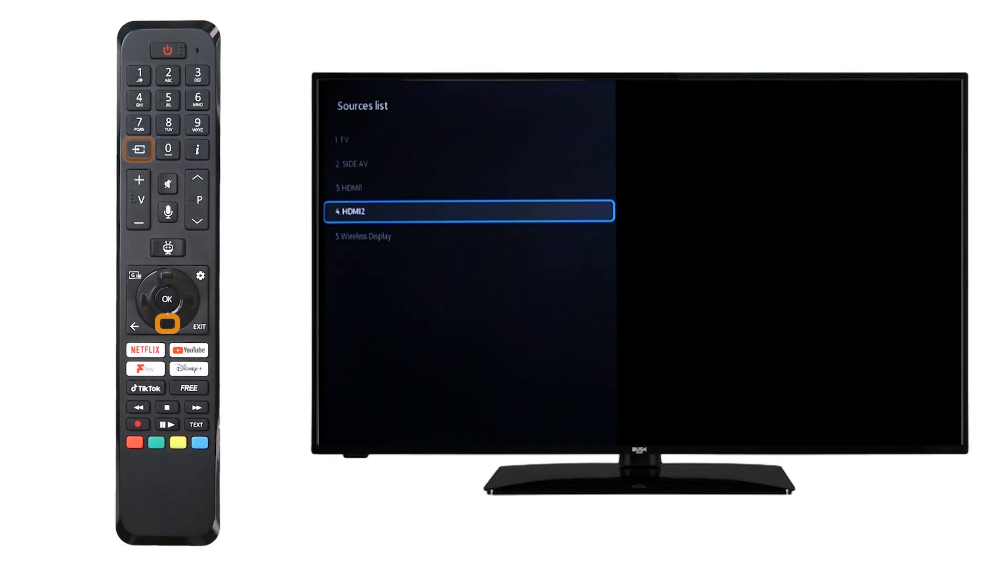
key(Down)
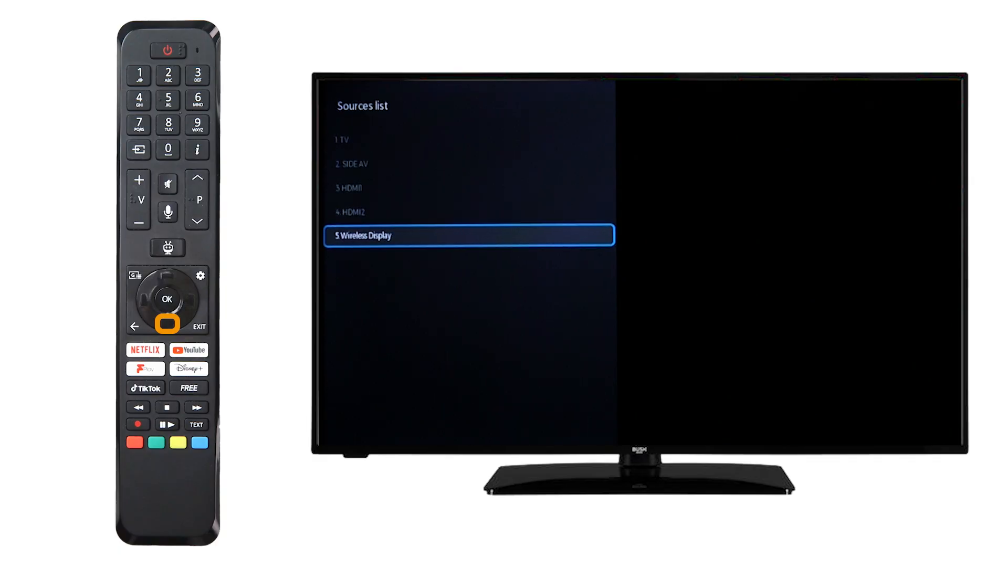
click(166, 299)
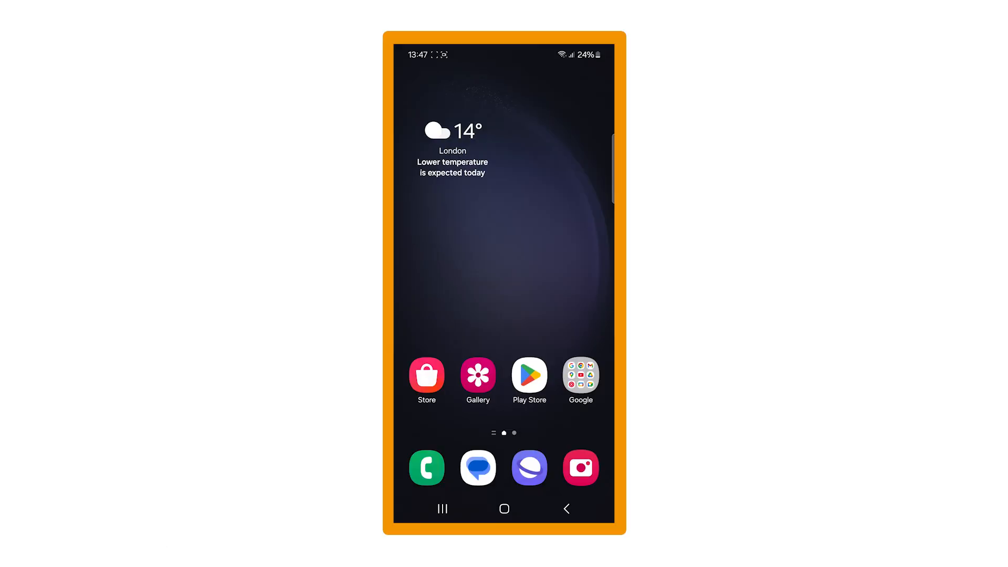
- Use Smart View in Quick Settings to connect the phone to BUSH 94C785
drag(504, 55, 504, 257)
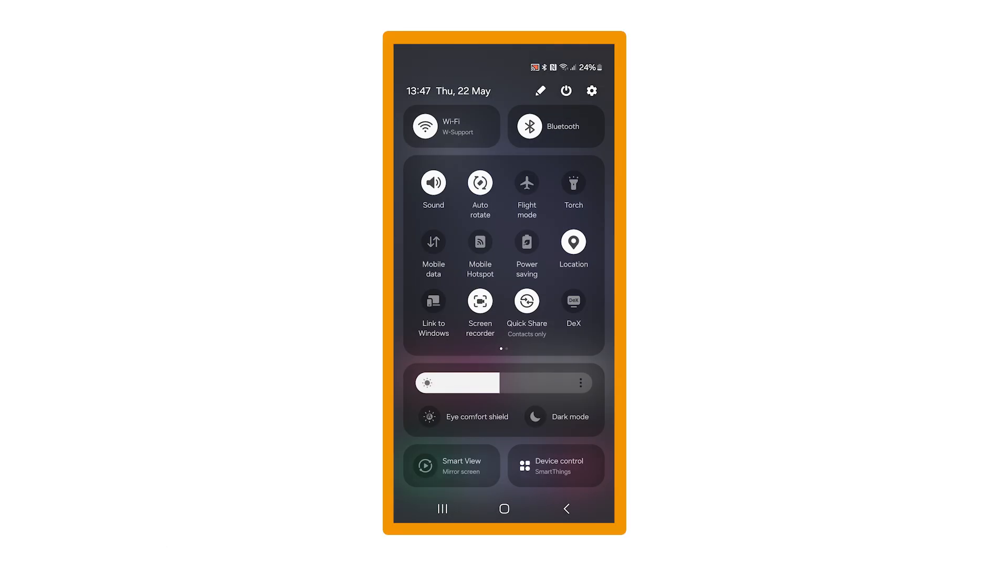
click(450, 465)
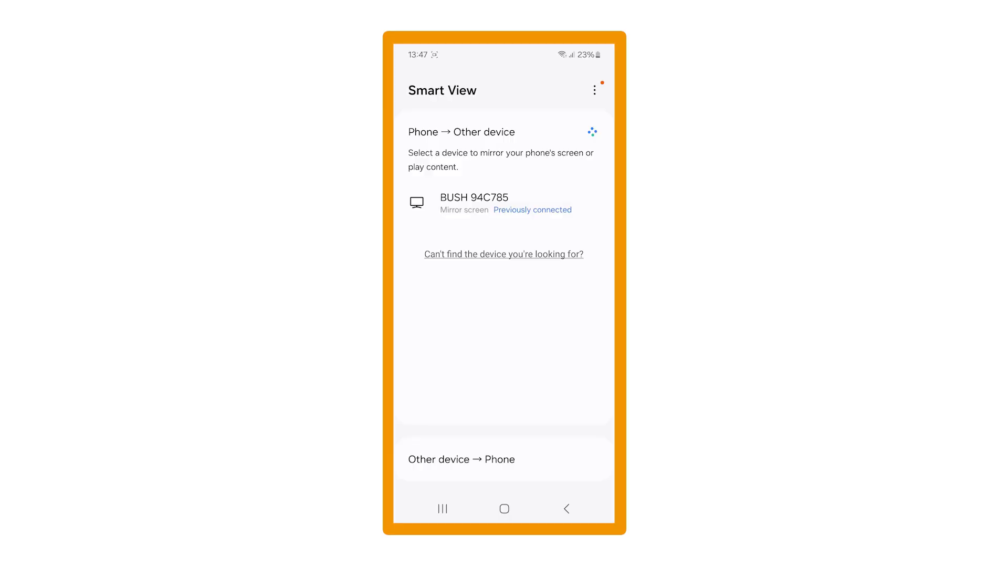
click(473, 203)
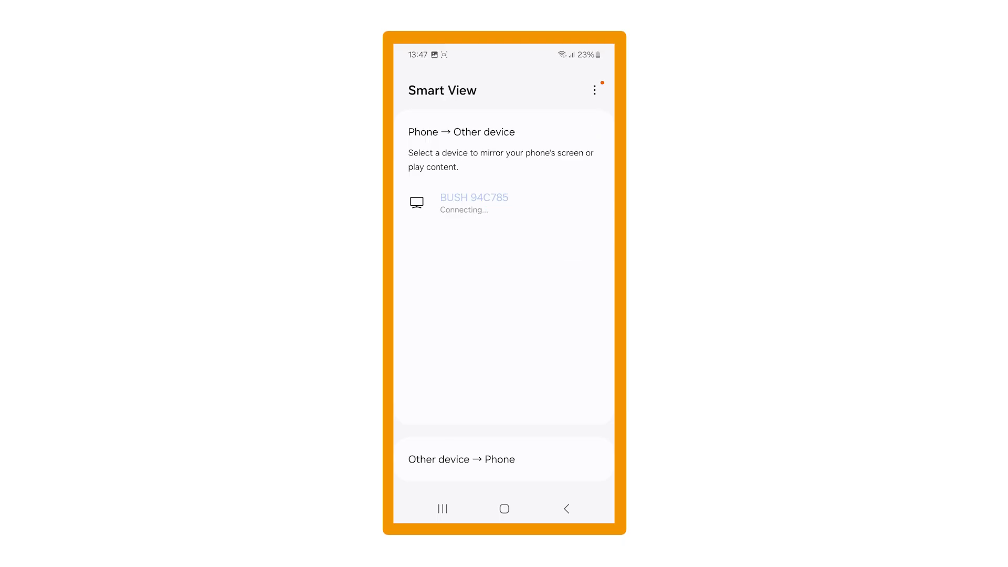